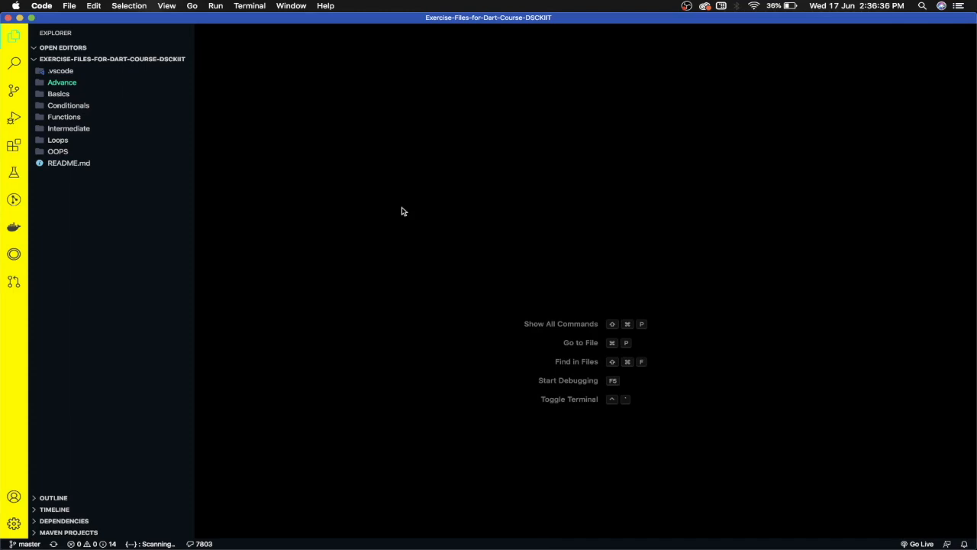
- Create libraries.dart inside the Advance folder
{"action": "left_click", "coordinate": [61, 83]}
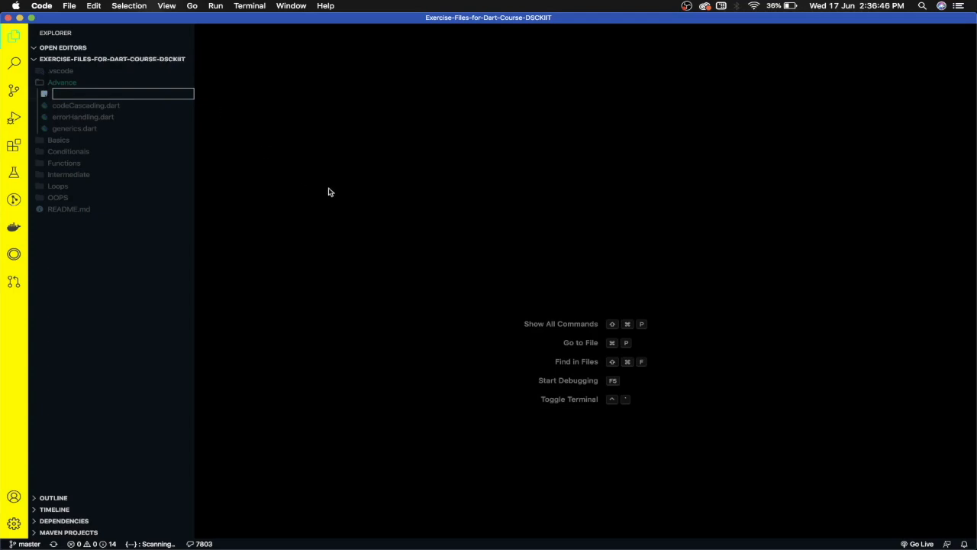
{"action": "type", "text": "libraries.da"}
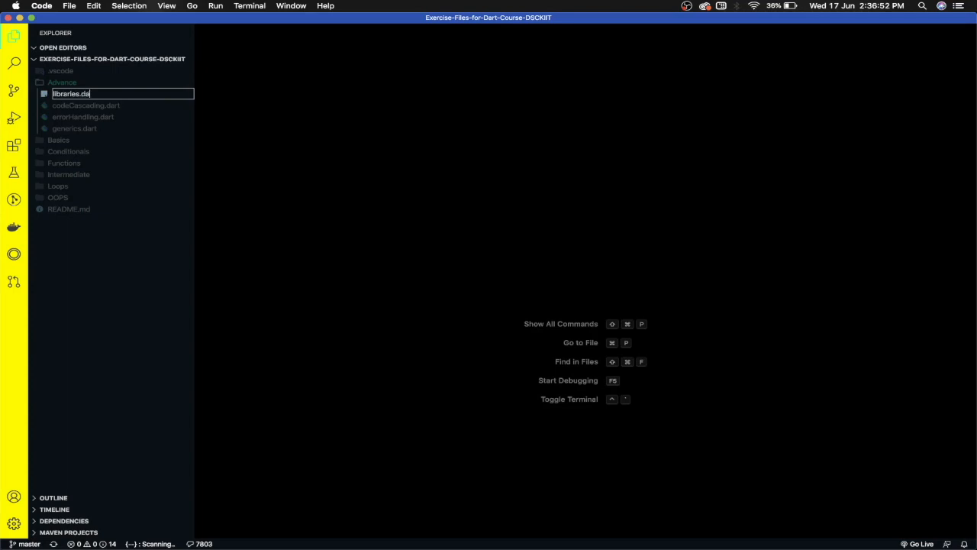
{"action": "key", "text": "Enter"}
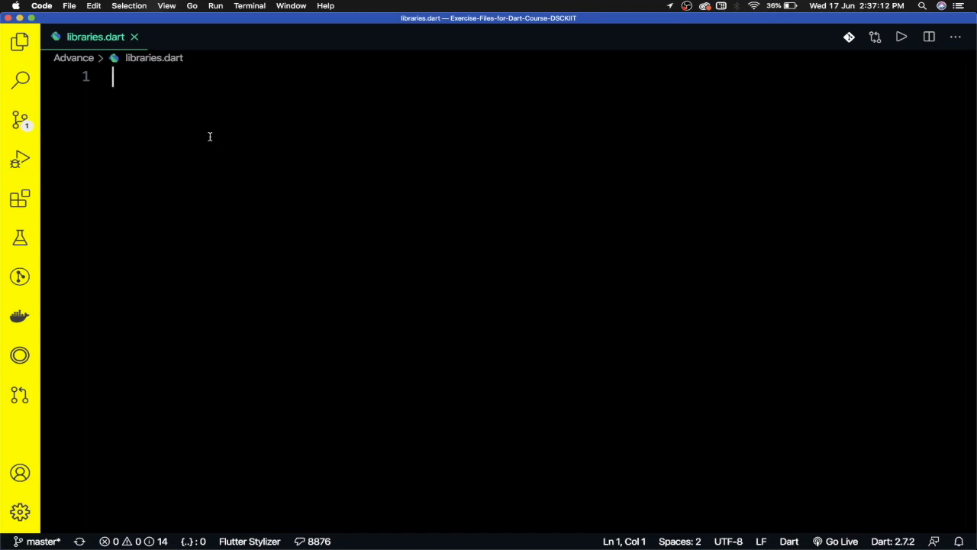
- Write void main() with print("Hi!"); and leave blank lines above it
{"action": "type", "text": "voi"}
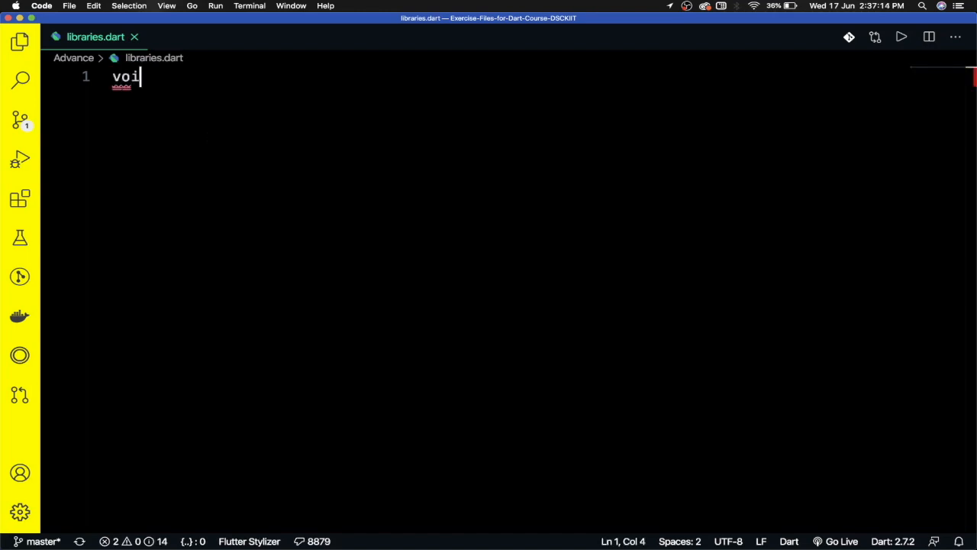
{"action": "type", "text": "d main() {"}
{"action": "type", "text": "print"}
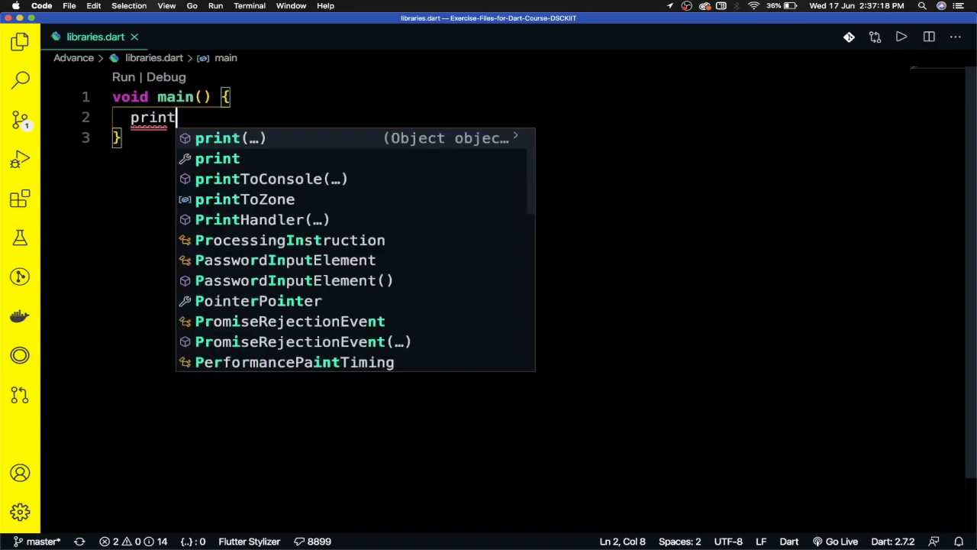
{"action": "left_click", "coordinate": [229, 138]}
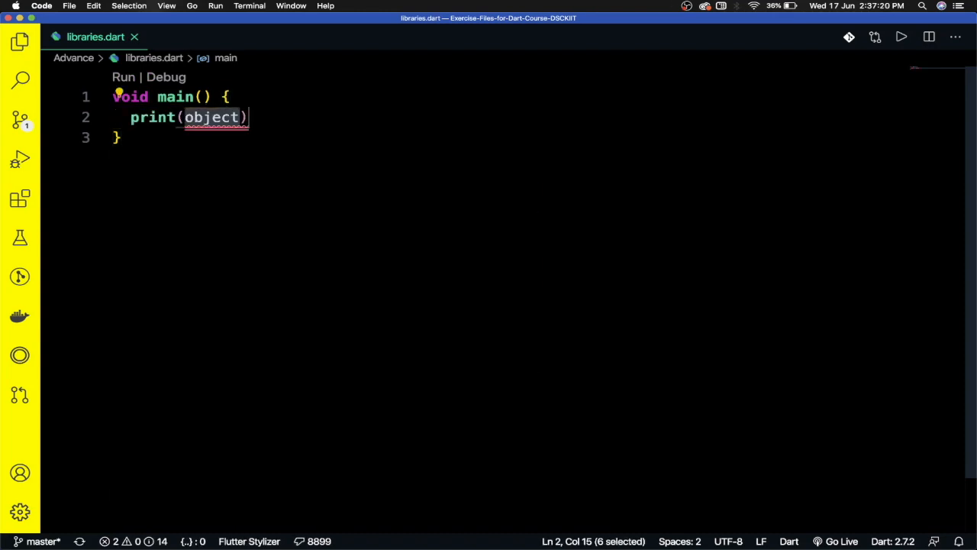
{"action": "type", "text": "\"Hi\""}
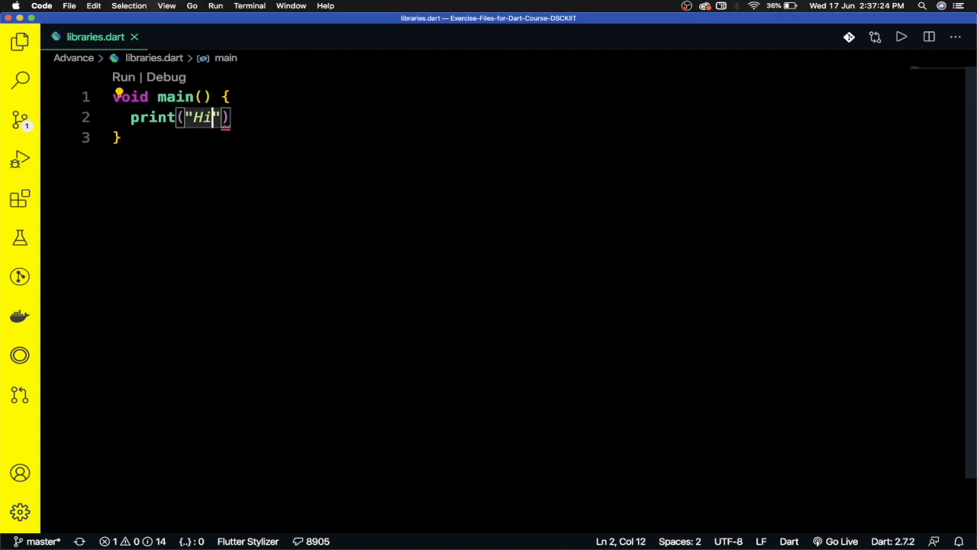
{"action": "type", "text": "!);"}
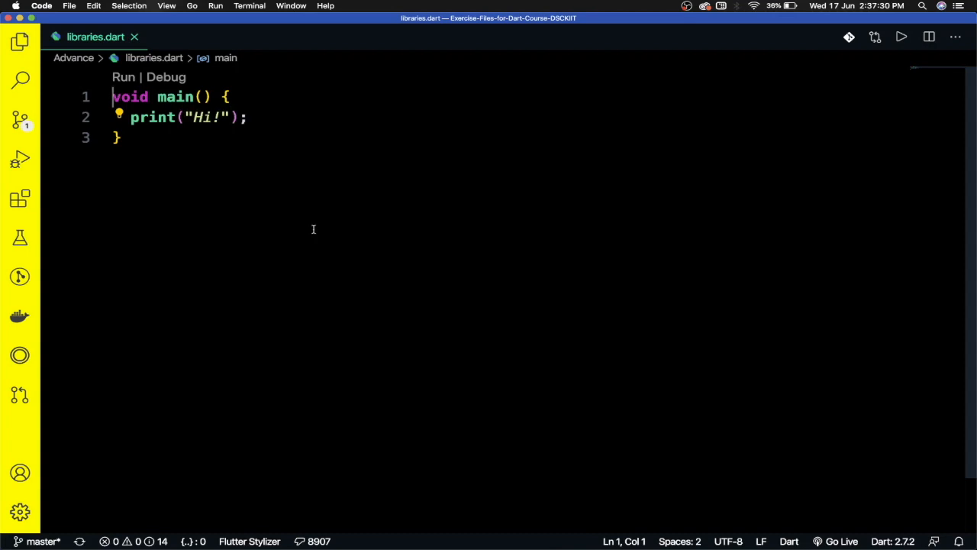
{"action": "key", "text": "Enter"}
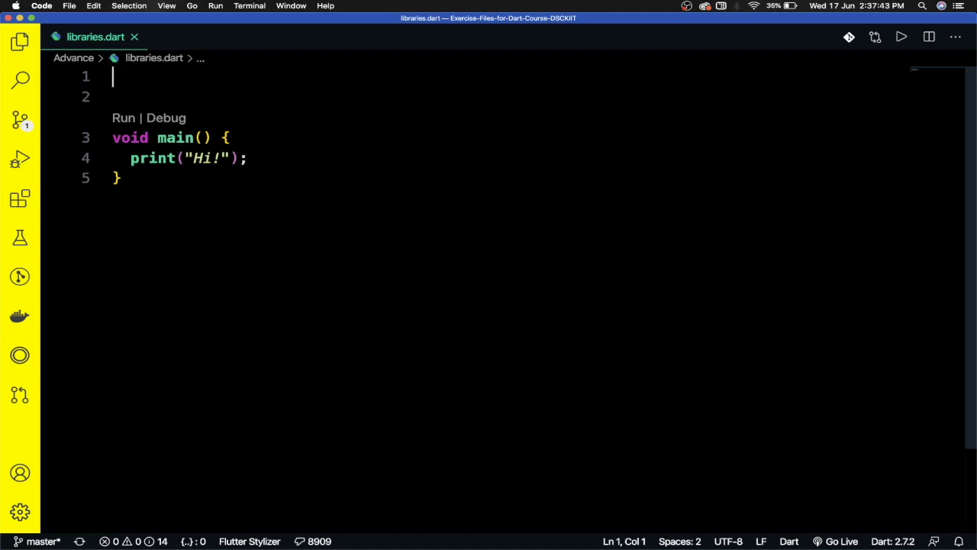
- Add import 'dart:io'; on the first line of libraries.dart
{"action": "type", "text": "import"}
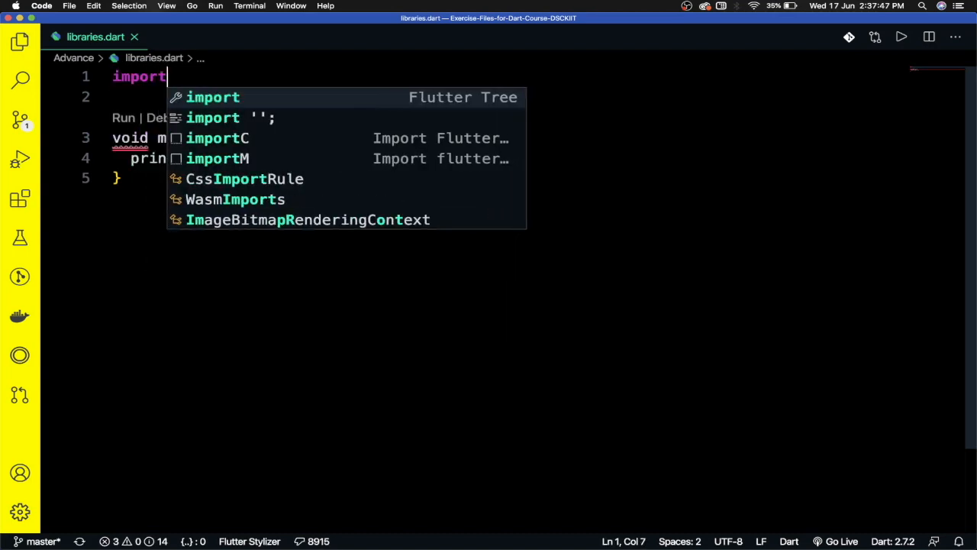
{"action": "left_click", "coordinate": [309, 220]}
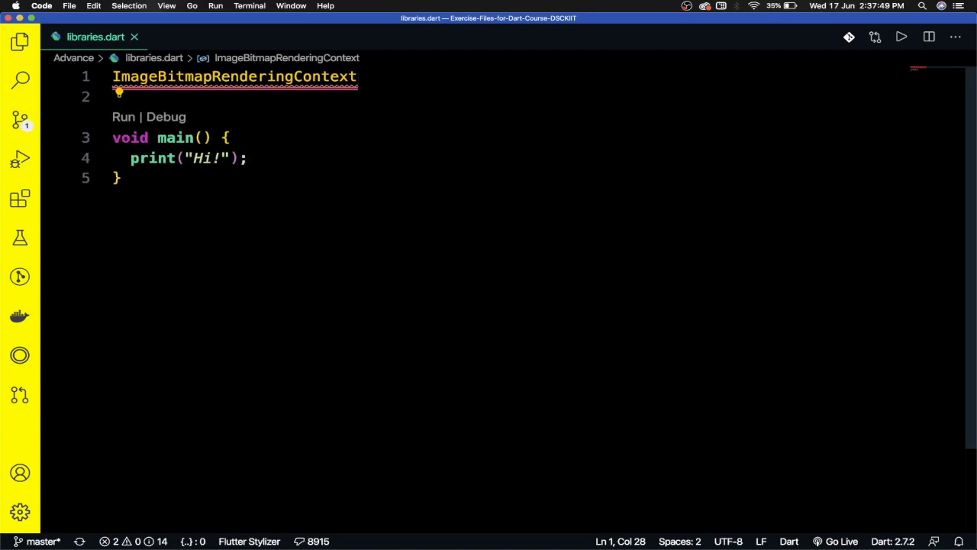
{"action": "type", "text": "import '"}
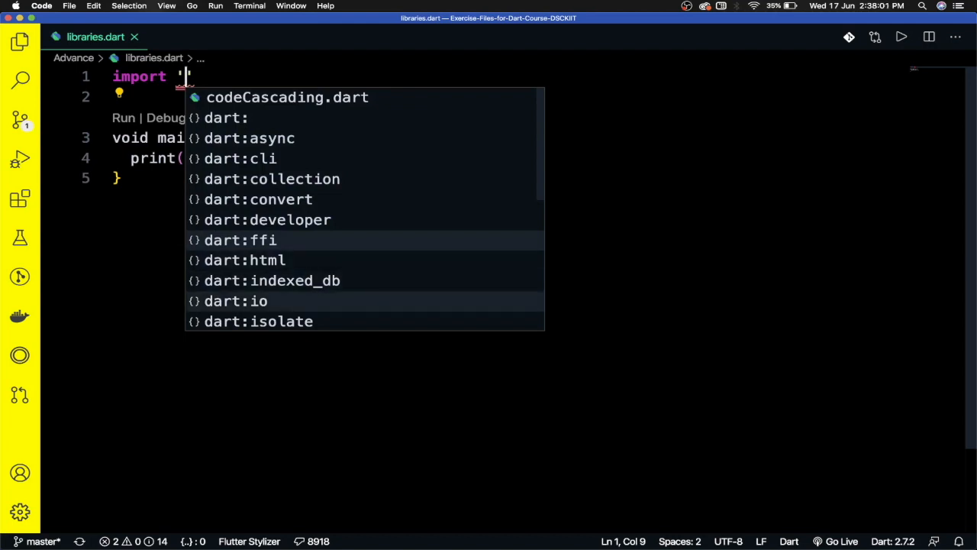
{"action": "left_click", "coordinate": [237, 301]}
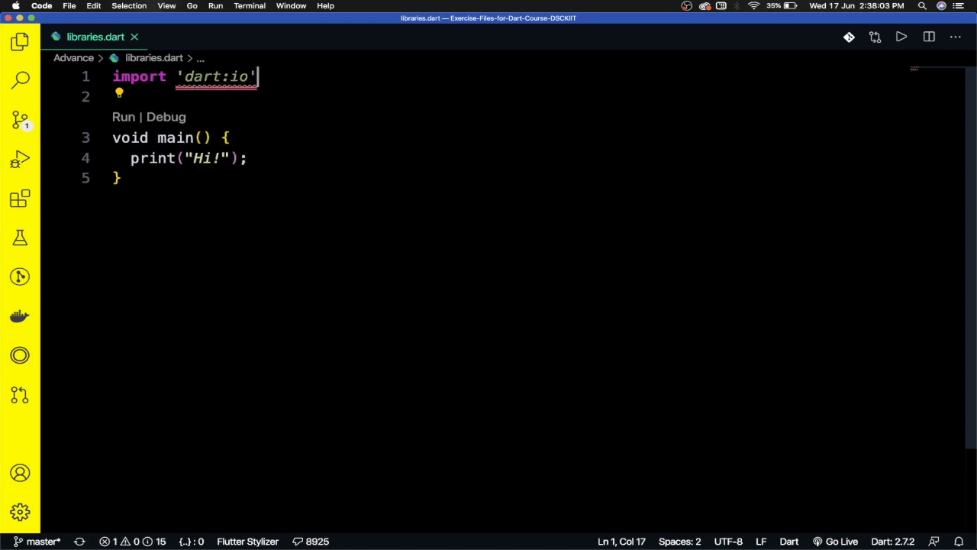
{"action": "type", "text": ";"}
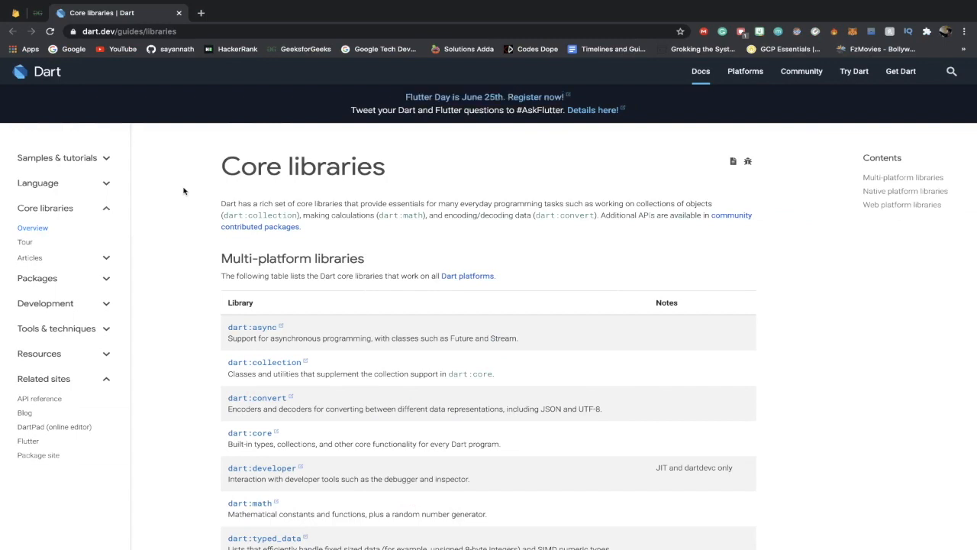
{"action": "mouse_move", "coordinate": [50, 230]}
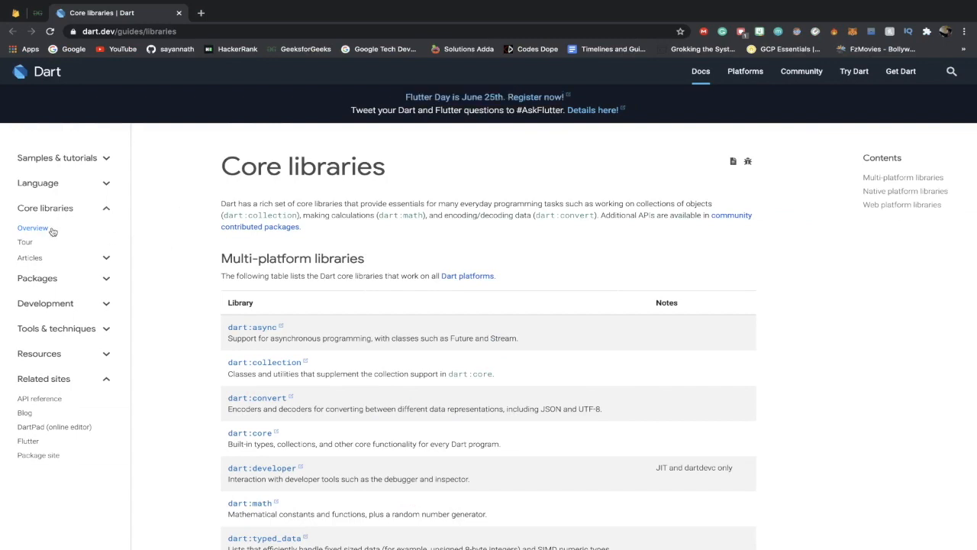
{"action": "scroll", "scroll_direction": "down", "scroll_amount": 3}
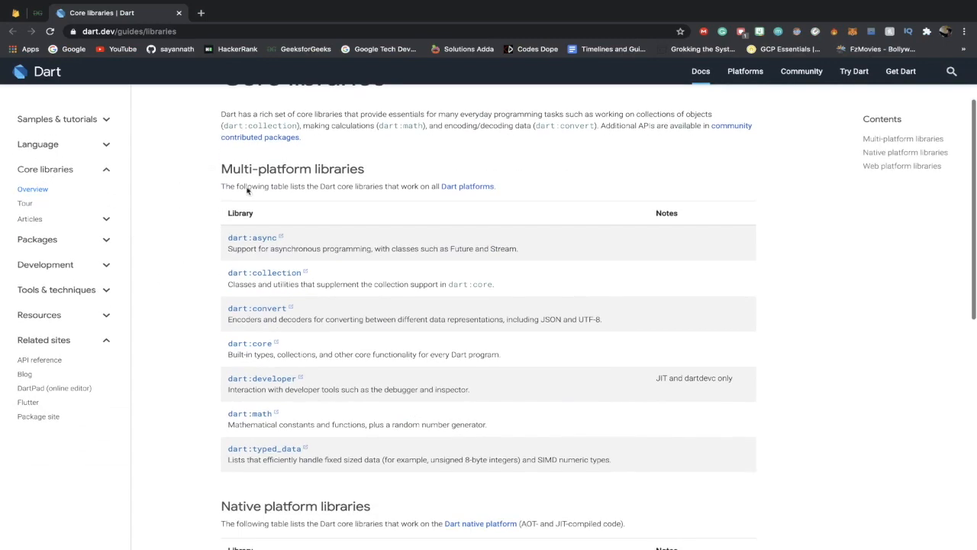
{"action": "scroll", "scroll_direction": "down", "scroll_amount": 3}
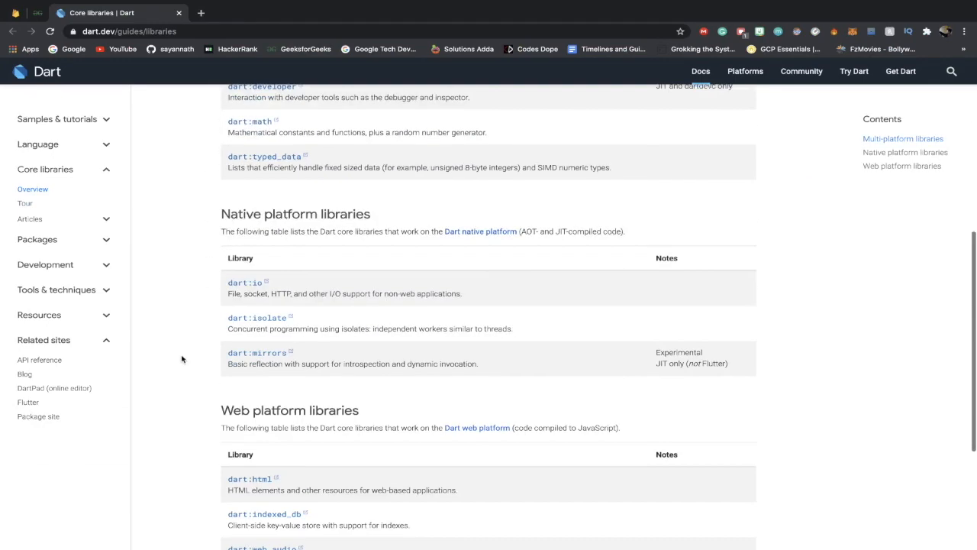
{"action": "scroll", "scroll_direction": "down", "scroll_amount": 3}
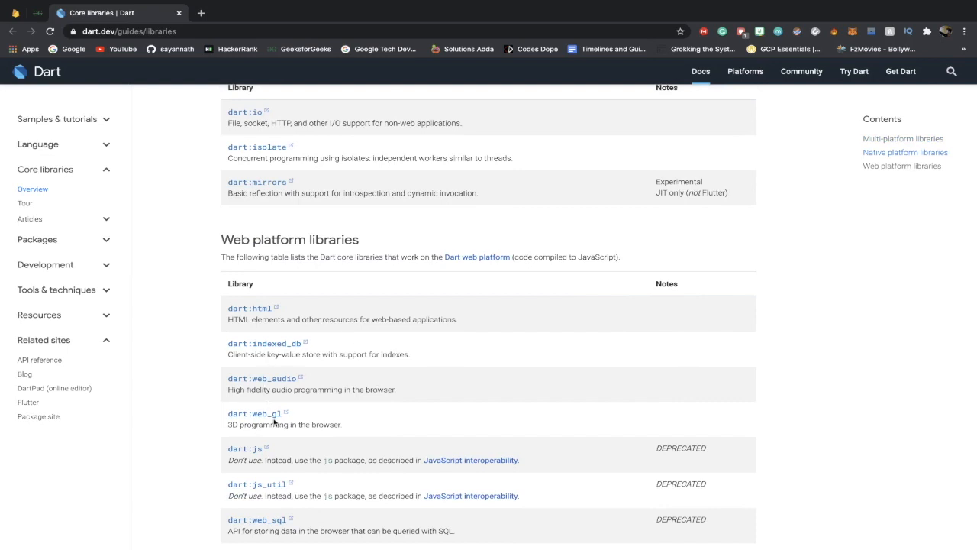
{"action": "scroll", "scroll_direction": "up", "scroll_amount": 3}
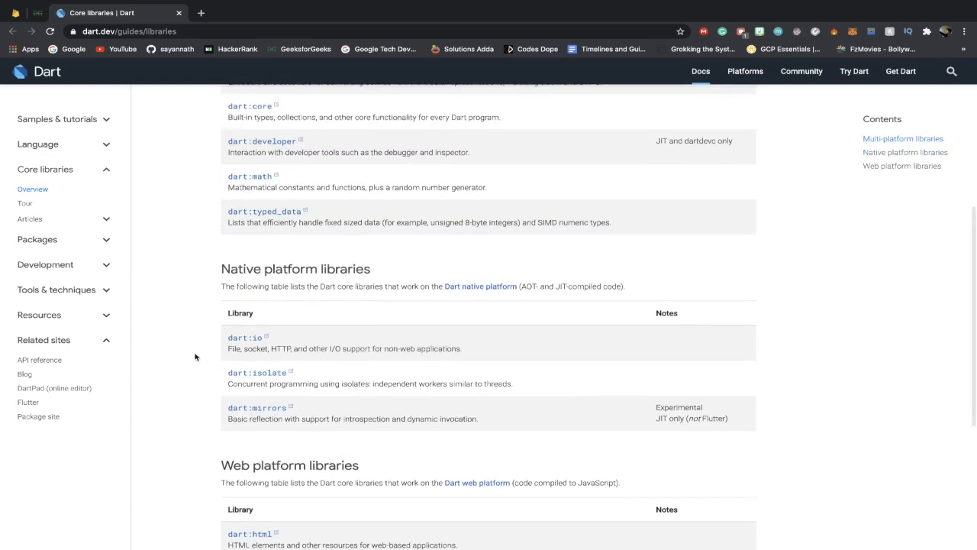
{"action": "scroll", "scroll_direction": "up", "scroll_amount": 3}
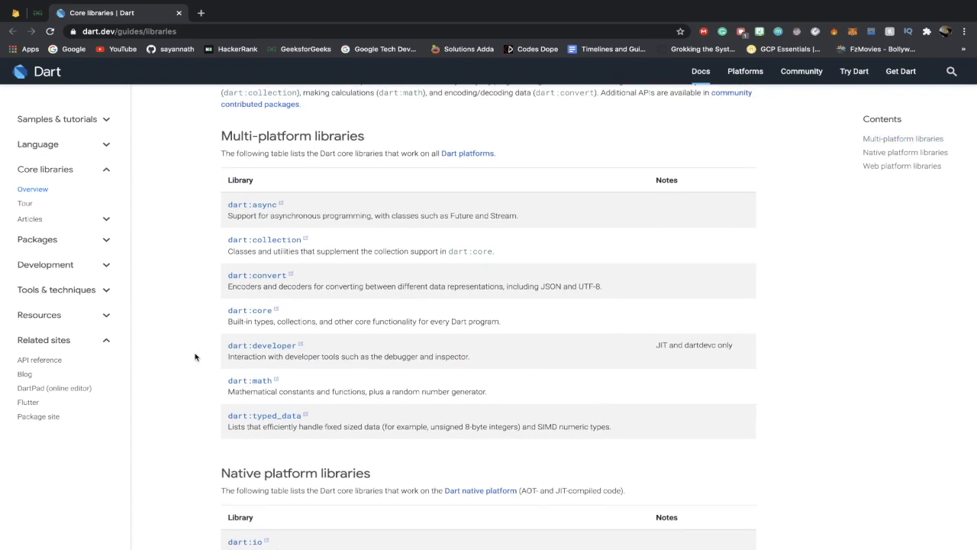
{"action": "scroll", "scroll_direction": "up", "scroll_amount": 3}
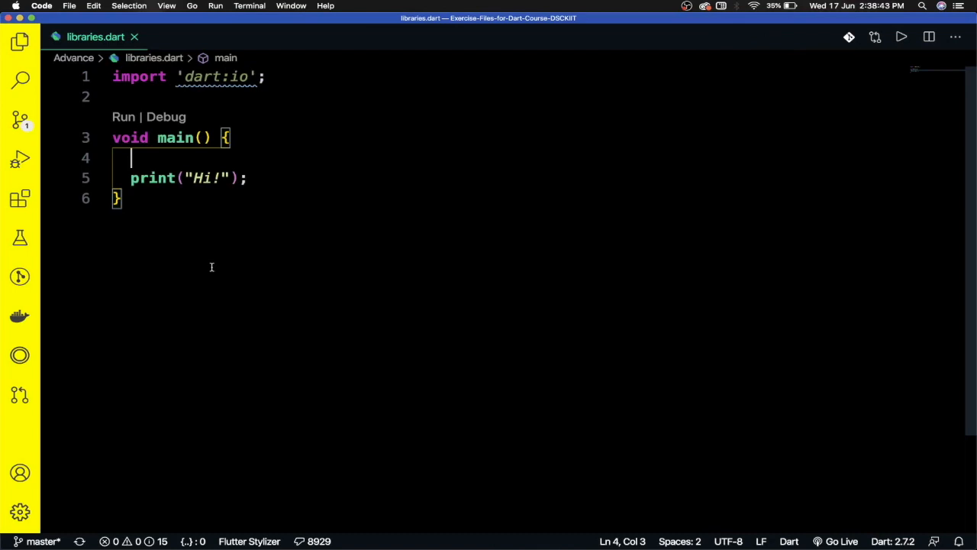
- Add stdout.write("What is your name?"); above the Hi! print in main
{"action": "type", "text": "s"}
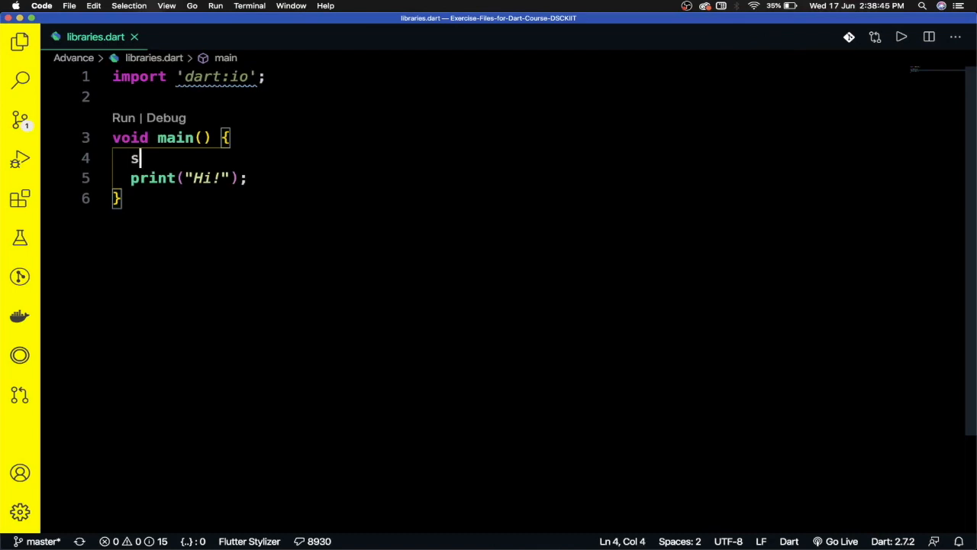
{"action": "type", "text": "t"}
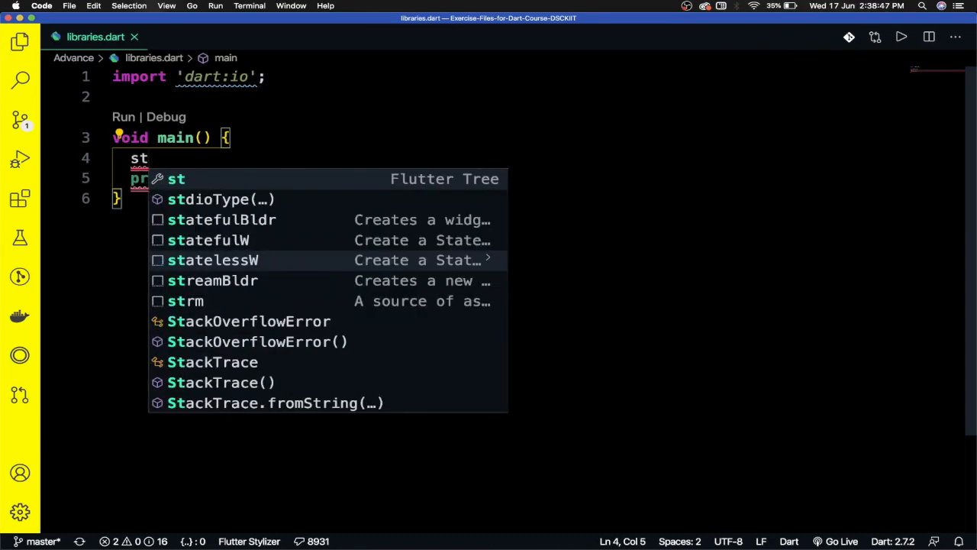
{"action": "type", "text": "dou"}
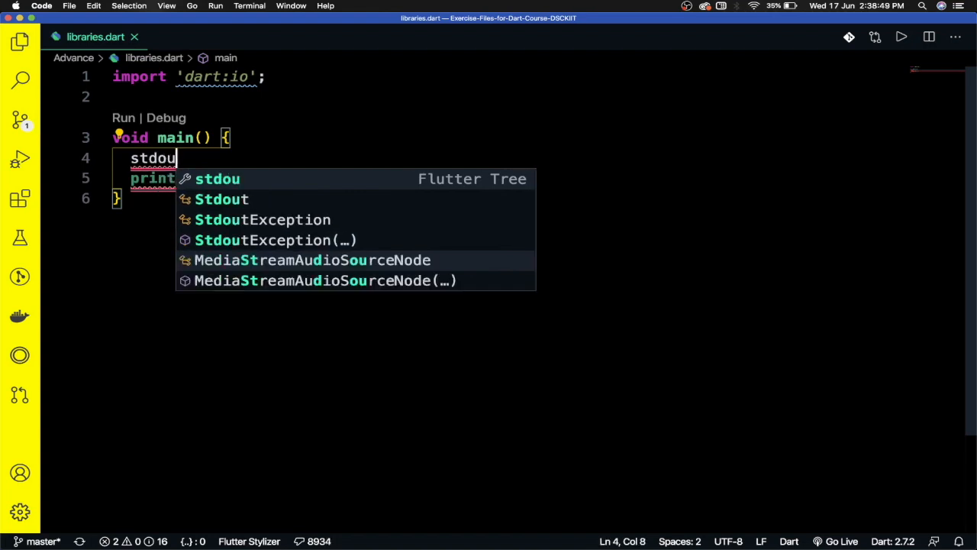
{"action": "type", "text": "t.write(object"}
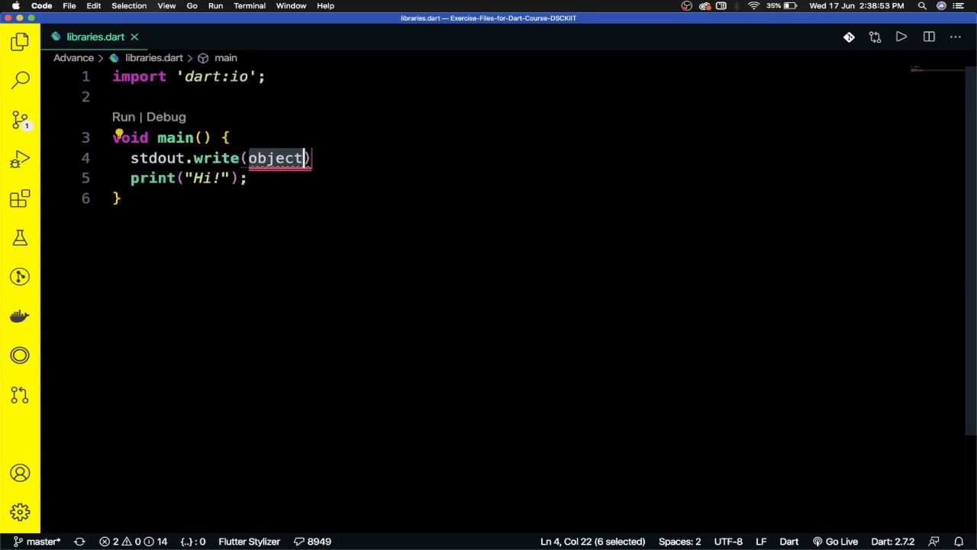
{"action": "type", "text": "\"W\""}
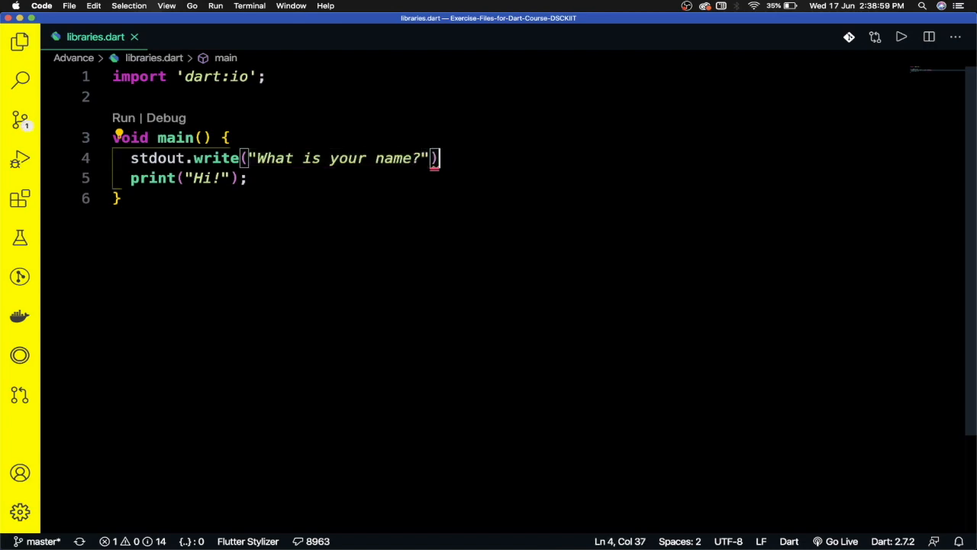
{"action": "type", "text": ";"}
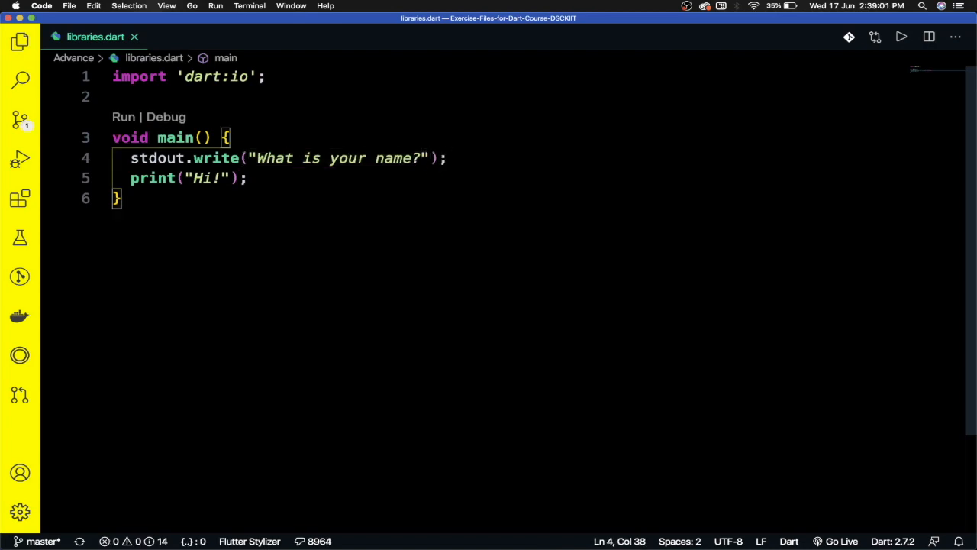
- Add var name = stdin.readLineSync(); between the prompt and the print
{"action": "type", "text": "var"}
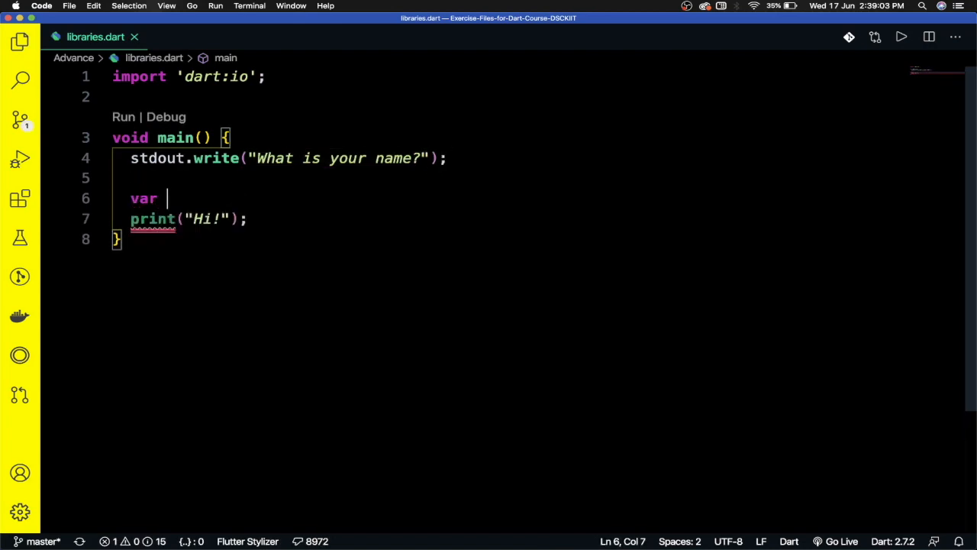
{"action": "type", "text": "name ="}
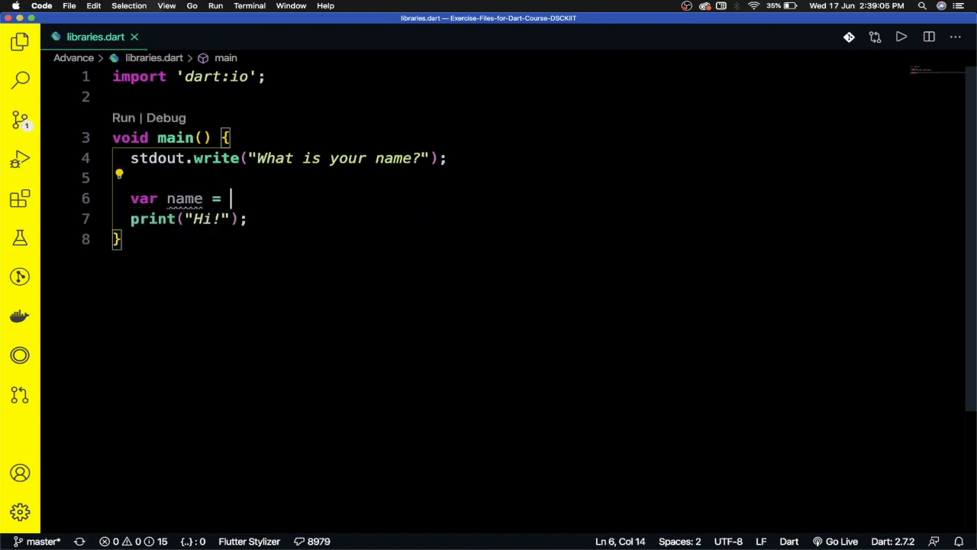
{"action": "type", "text": "st"}
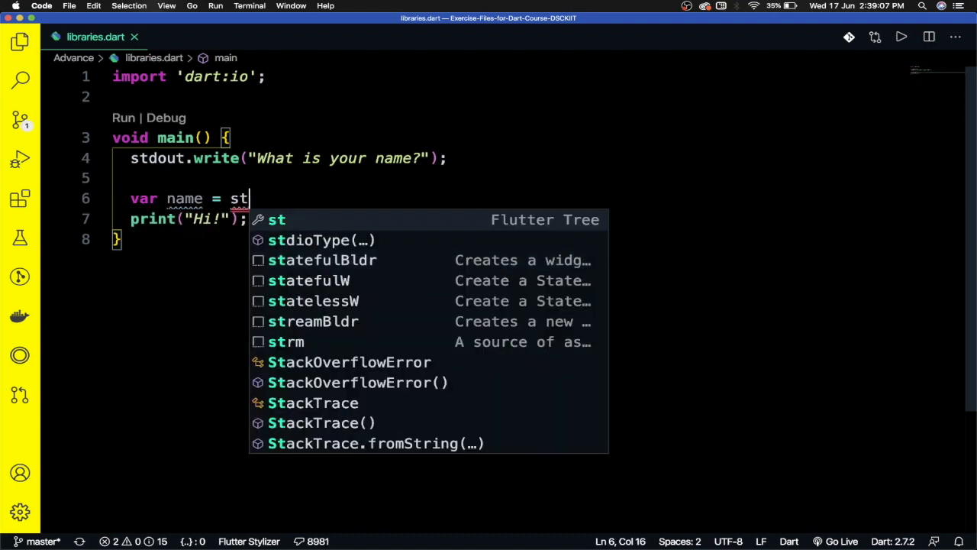
{"action": "type", "text": "din"}
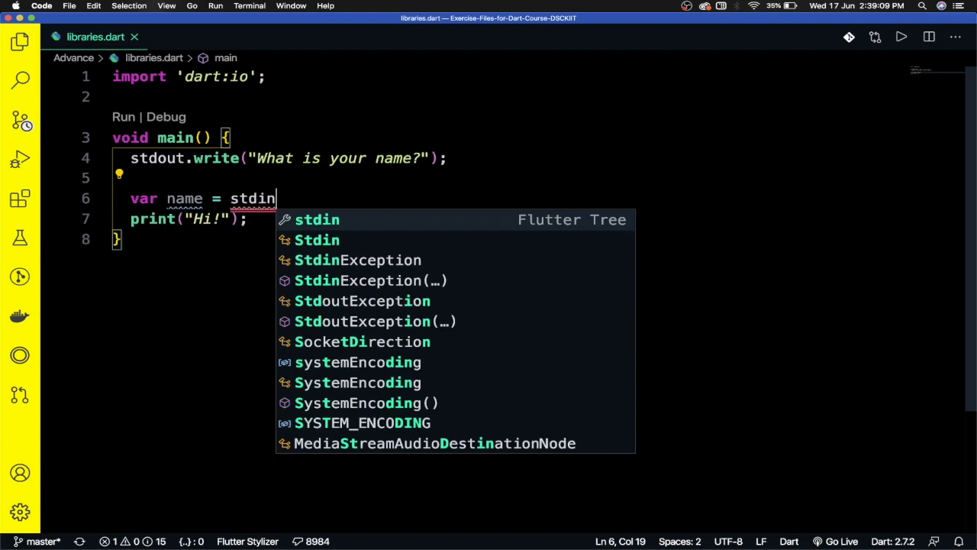
{"action": "type", "text": "."}
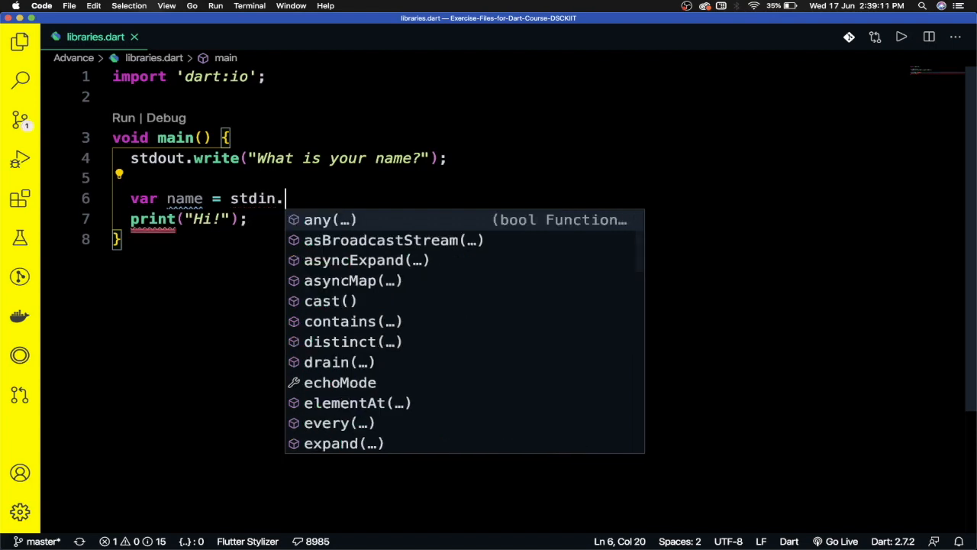
{"action": "type", "text": "re"}
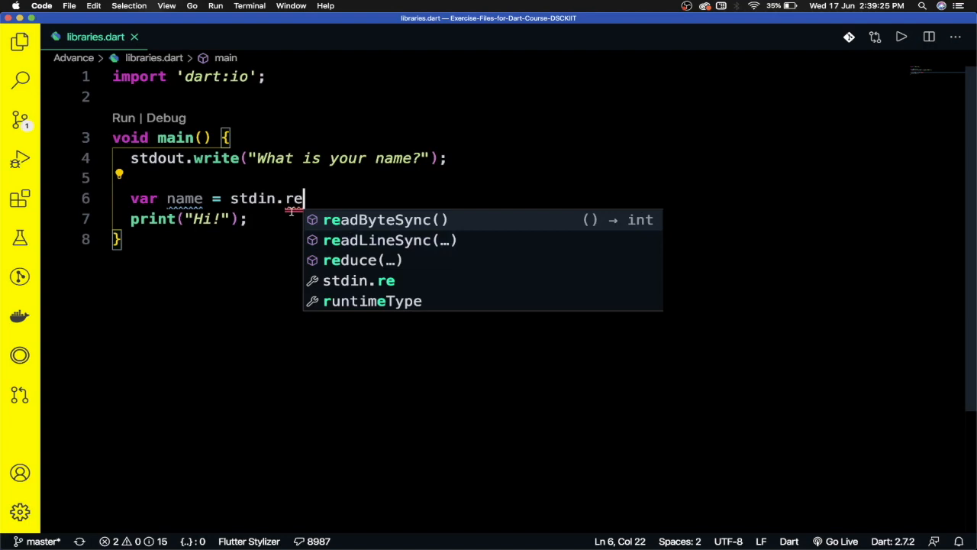
{"action": "left_click", "coordinate": [389, 240]}
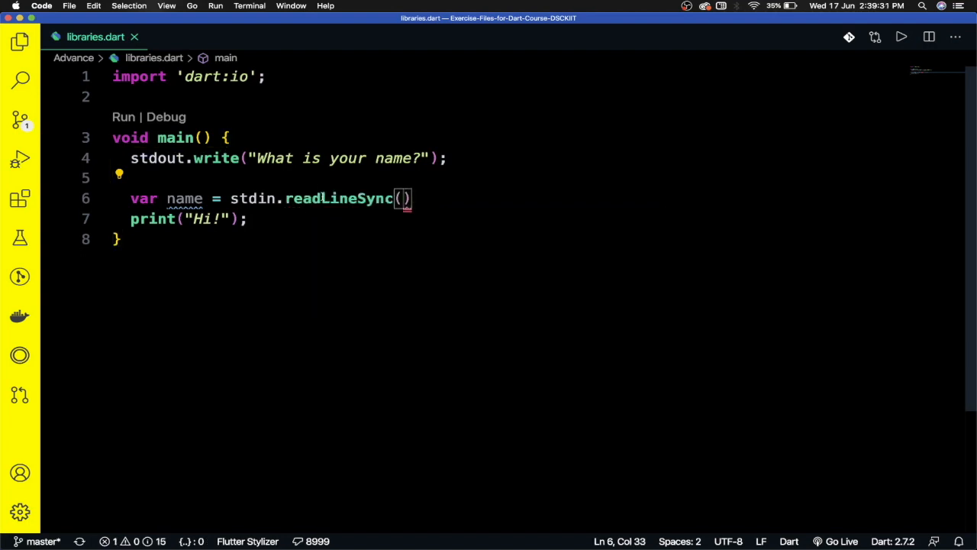
{"action": "mouse_move", "coordinate": [336, 198]}
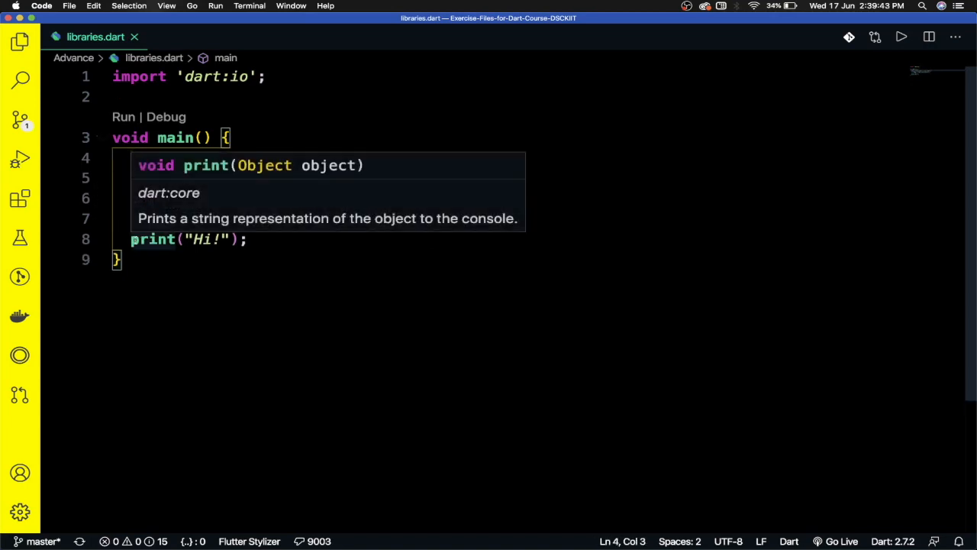
- Group the prompt above the input and change print to "Hi! ${name}, How are you?"
{"action": "type", "text": "stdout.write(\"What is your name?\");"}
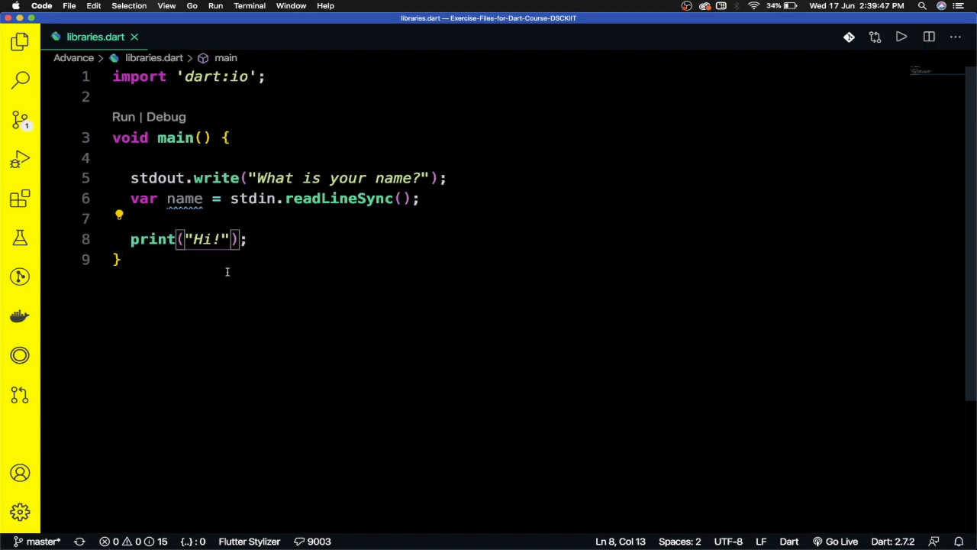
{"action": "type", "text": "\" \""}
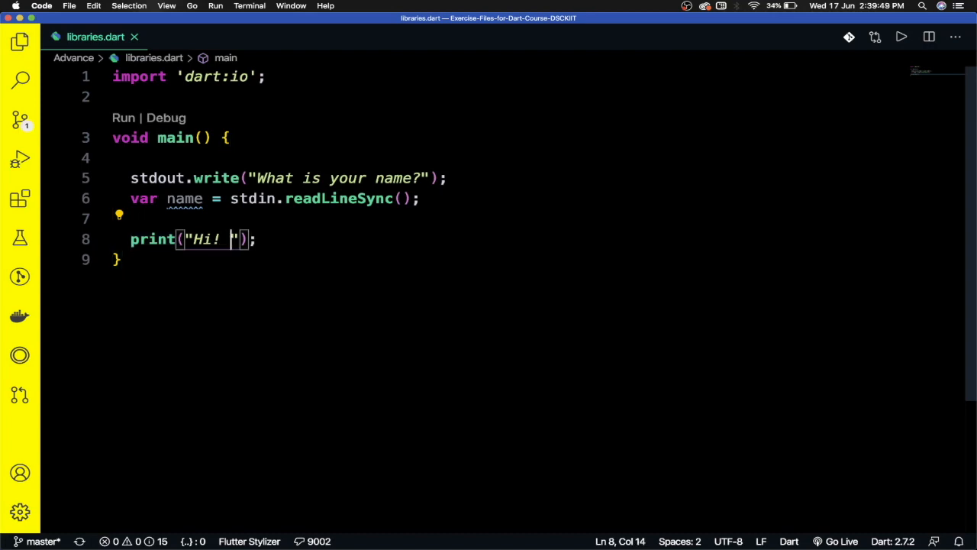
{"action": "type", "text": "${name"}
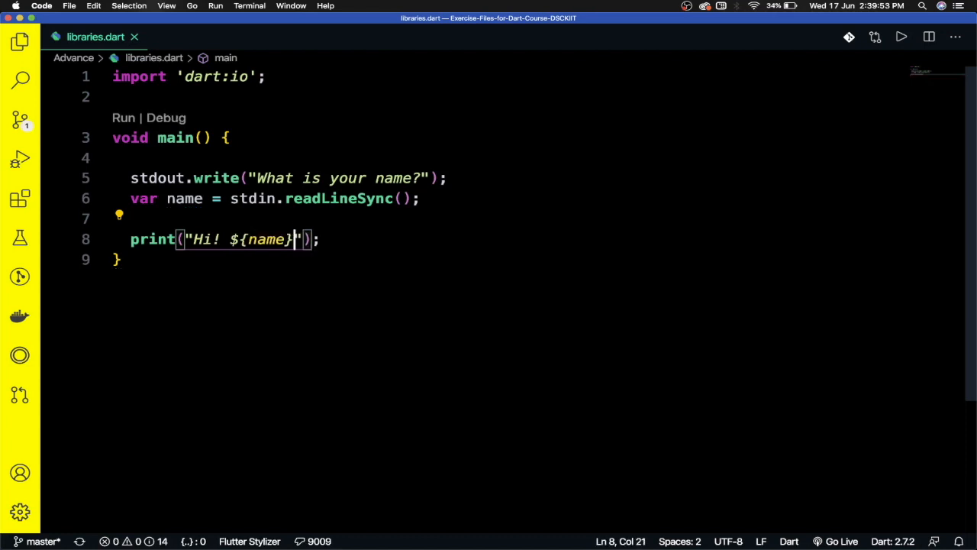
{"action": "type", "text": ","}
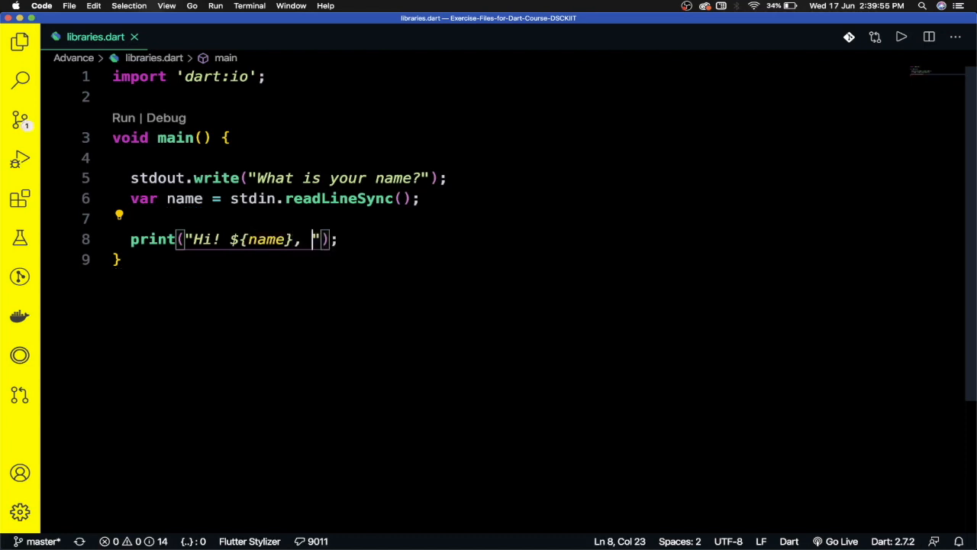
{"action": "type", "text": "How are"}
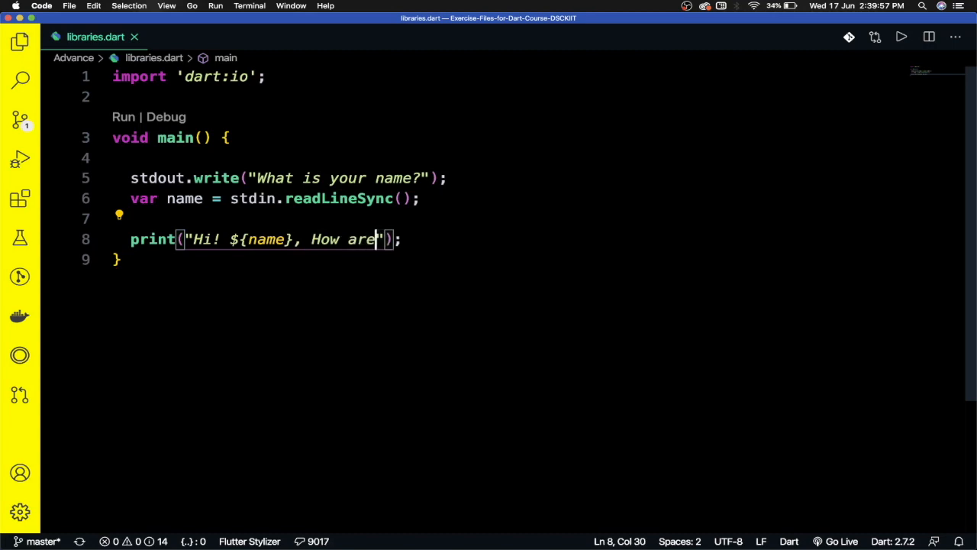
{"action": "type", "text": "you"}
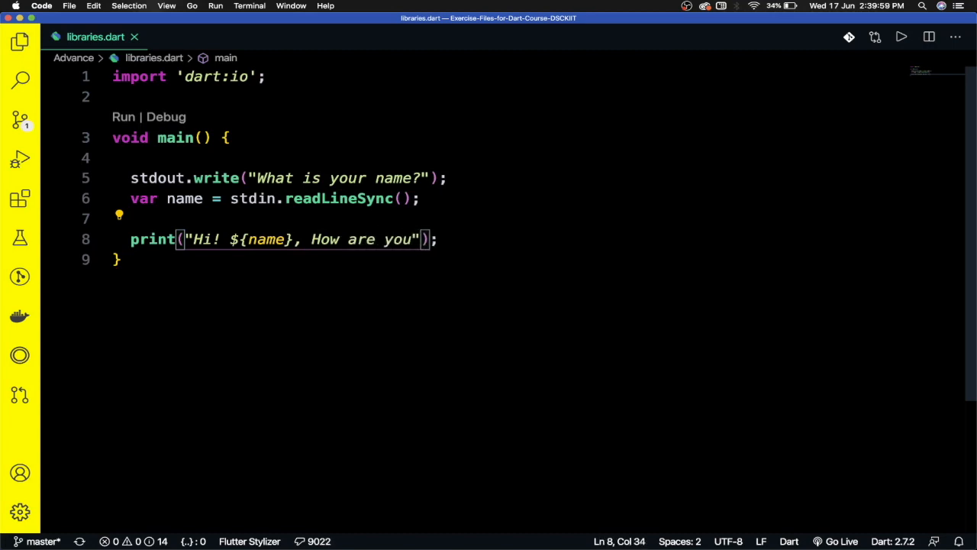
{"action": "type", "text": "?"}
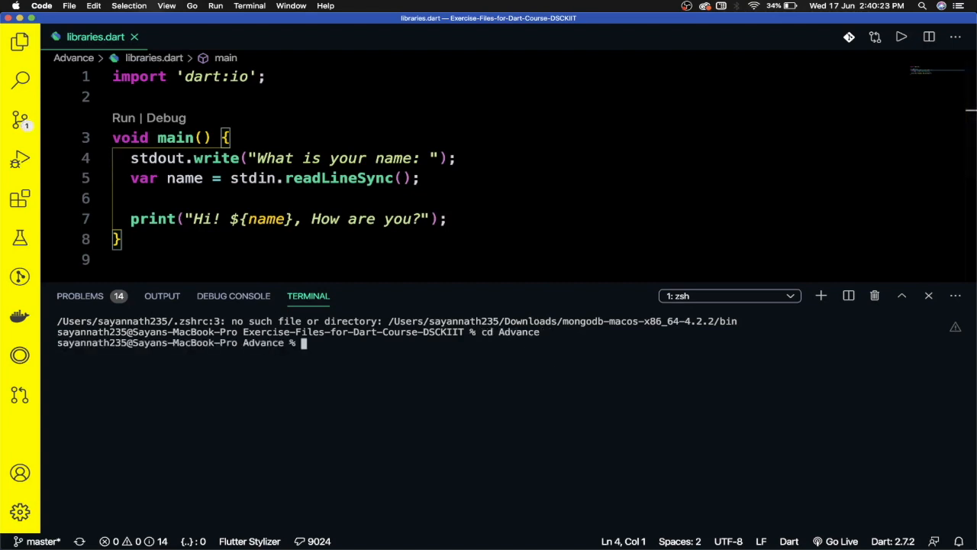
- Run dart libraries.dart in the terminal and answer the prompt with Sayan
{"action": "type", "text": "dart"}
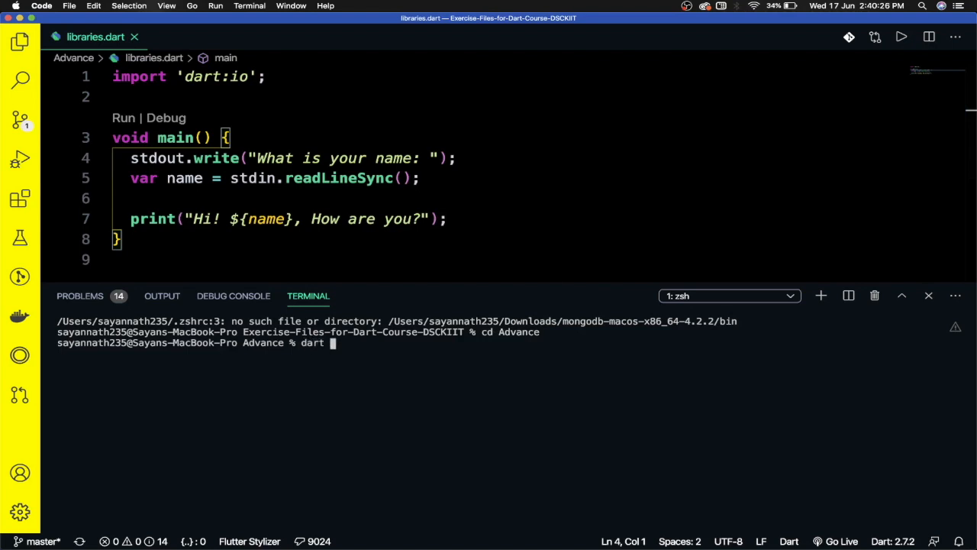
{"action": "type", "text": "libraries.dart"}
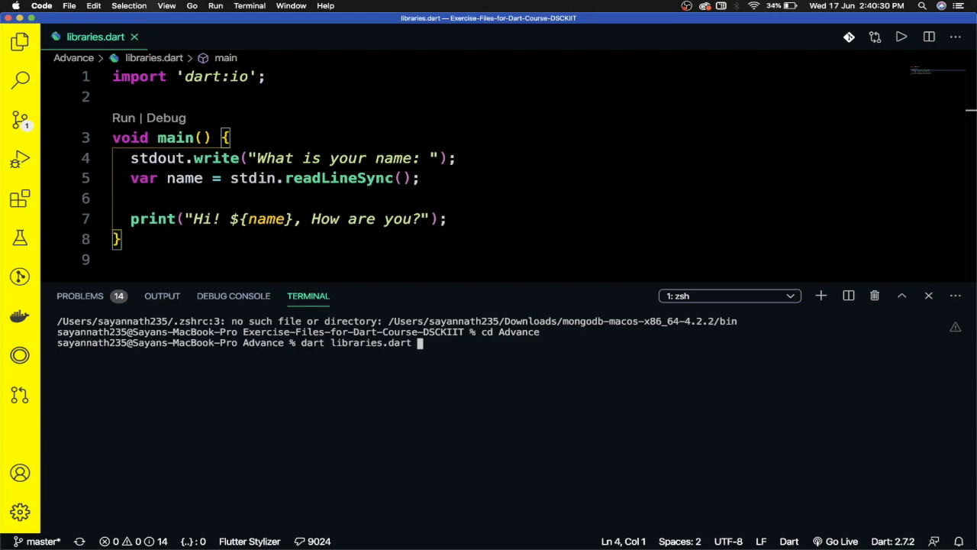
{"action": "key", "text": "Enter"}
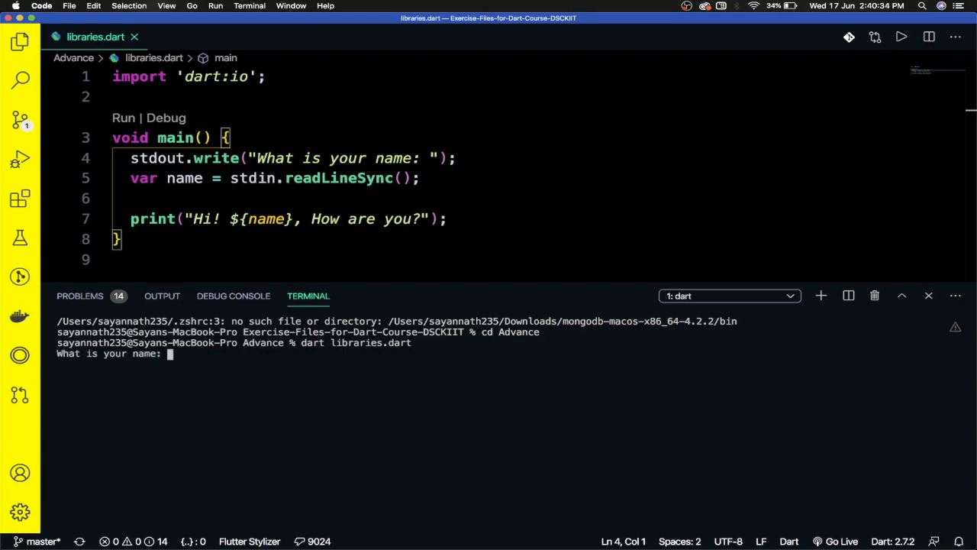
{"action": "type", "text": "Sayan"}
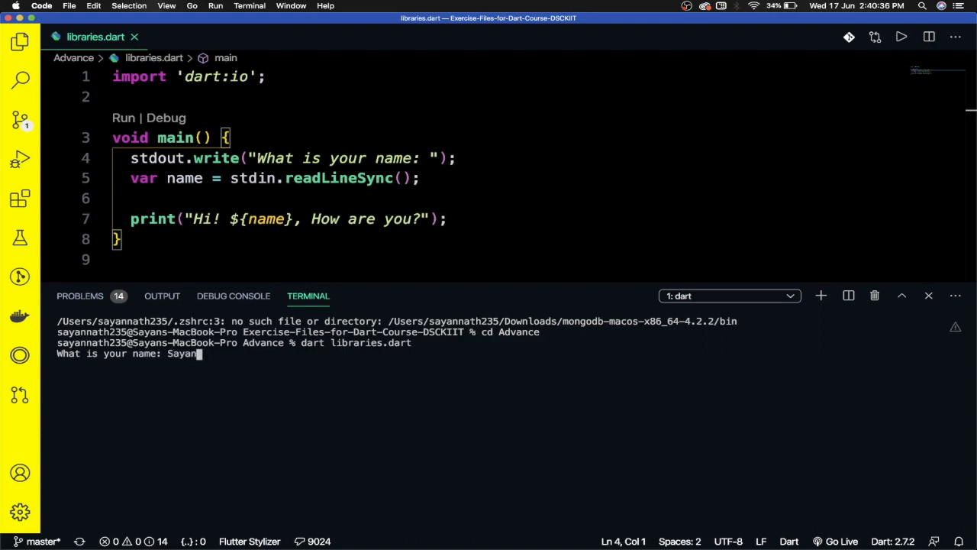